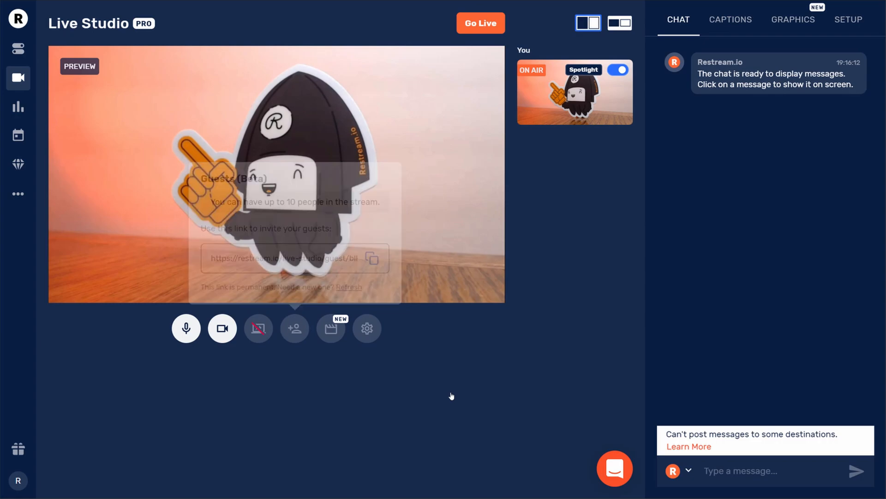
Step: Go live, broadcasting the guest full-frame with the host's webcam inset
click(480, 23)
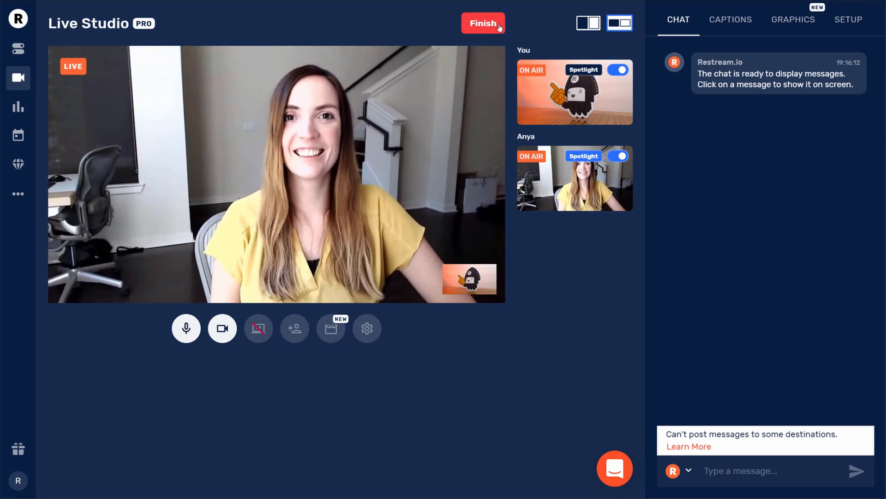